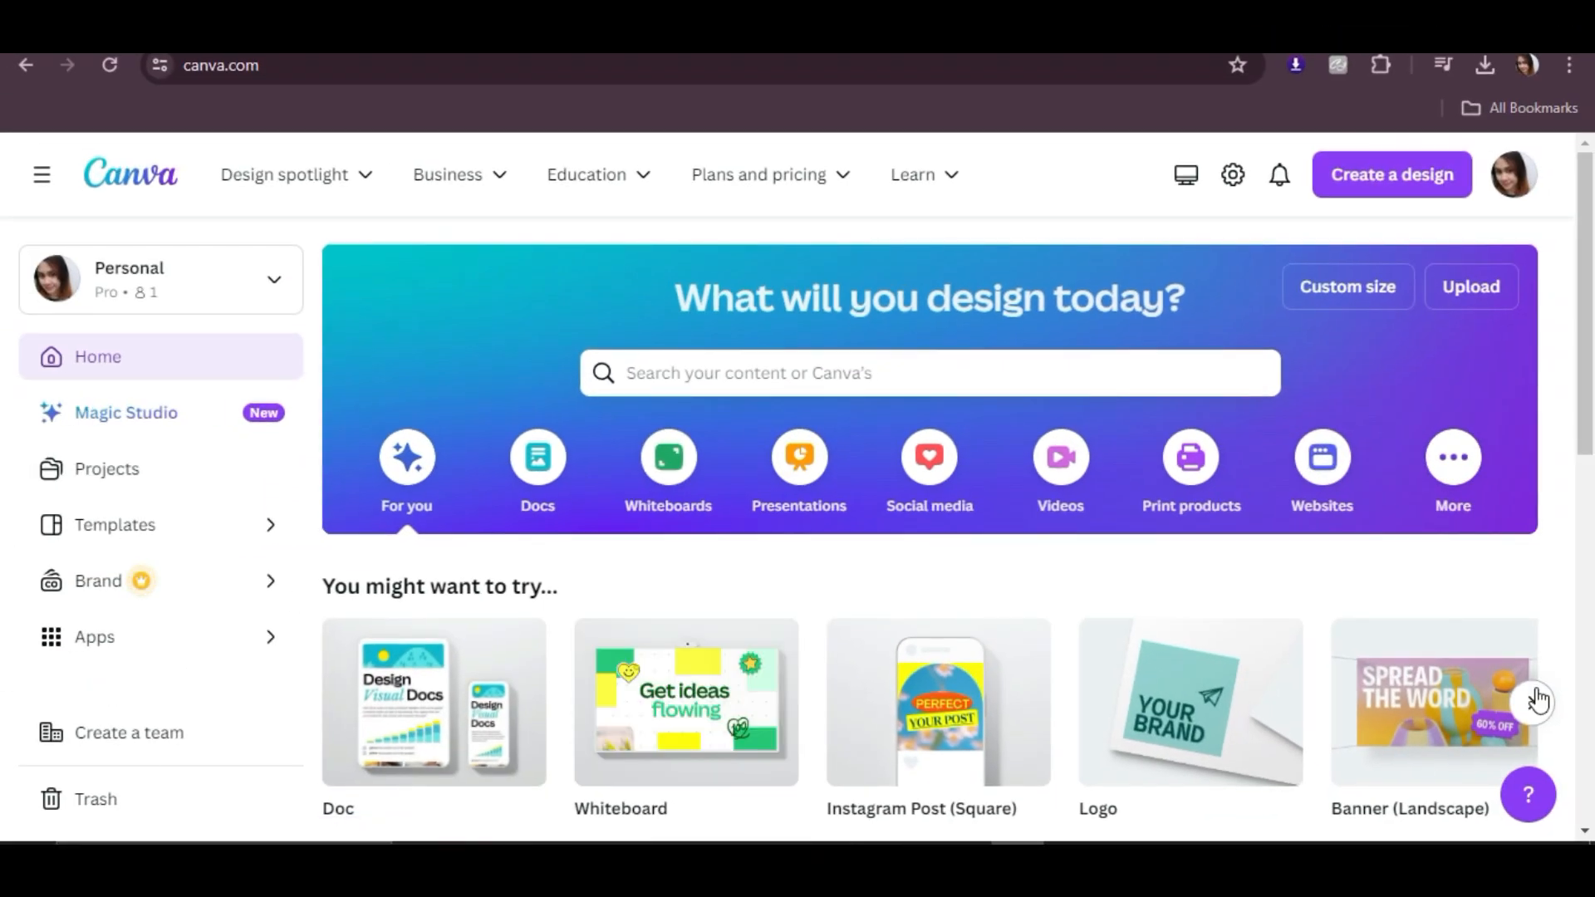
Create a new blank Presentations design from the Canva home page.
left_click(1531, 702)
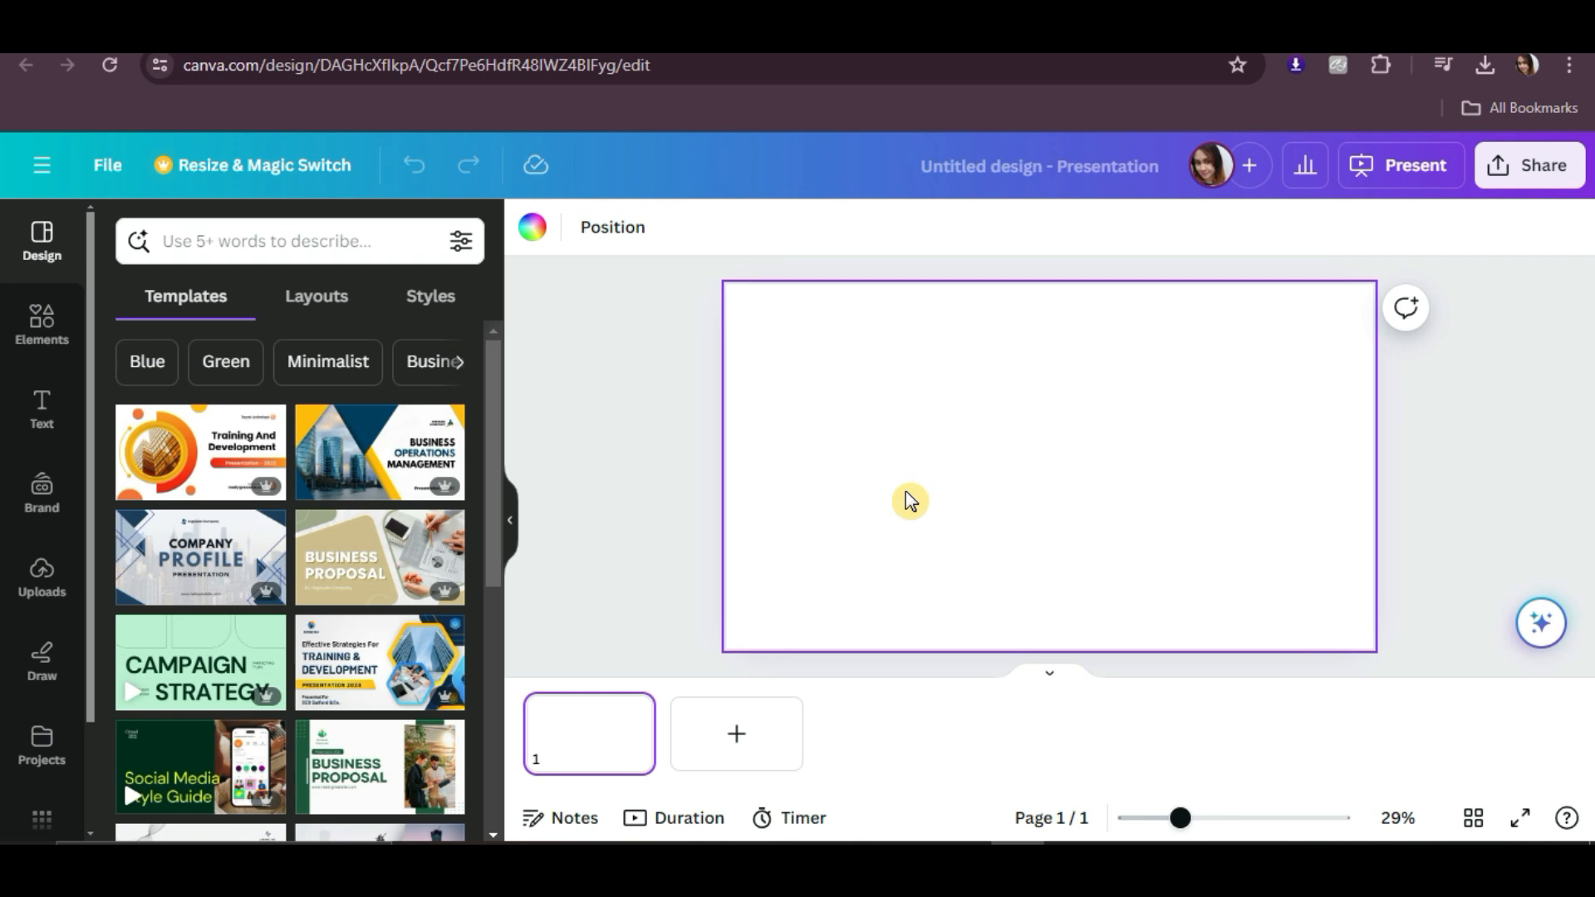
Add the curly red-haired woman's portrait from Uploads onto the slide.
left_click(41, 575)
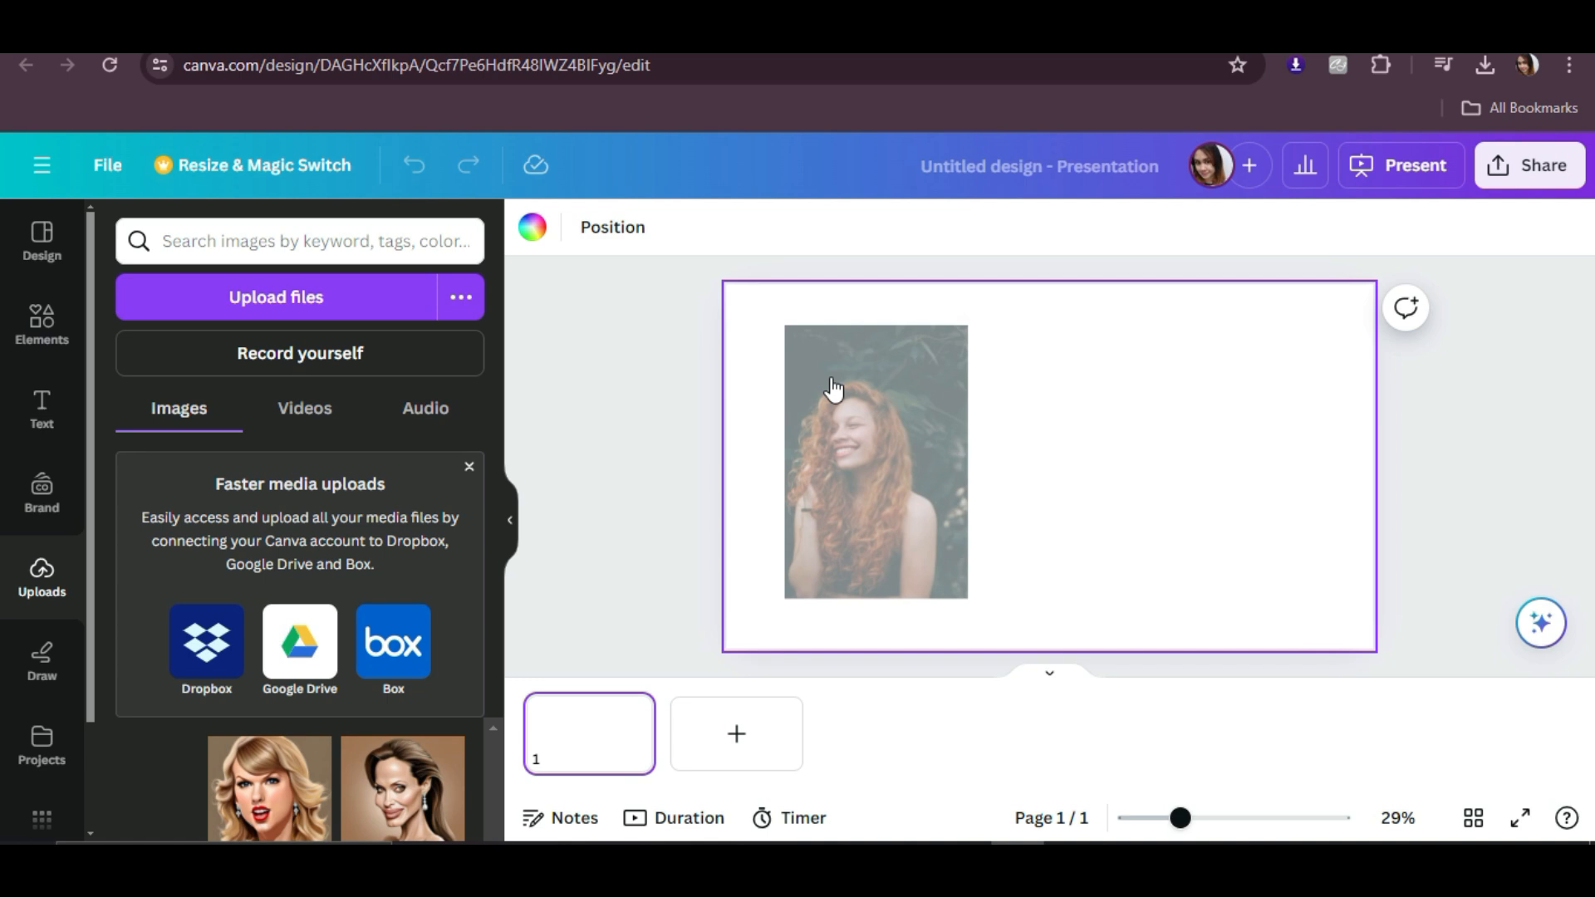
left_click(875, 463)
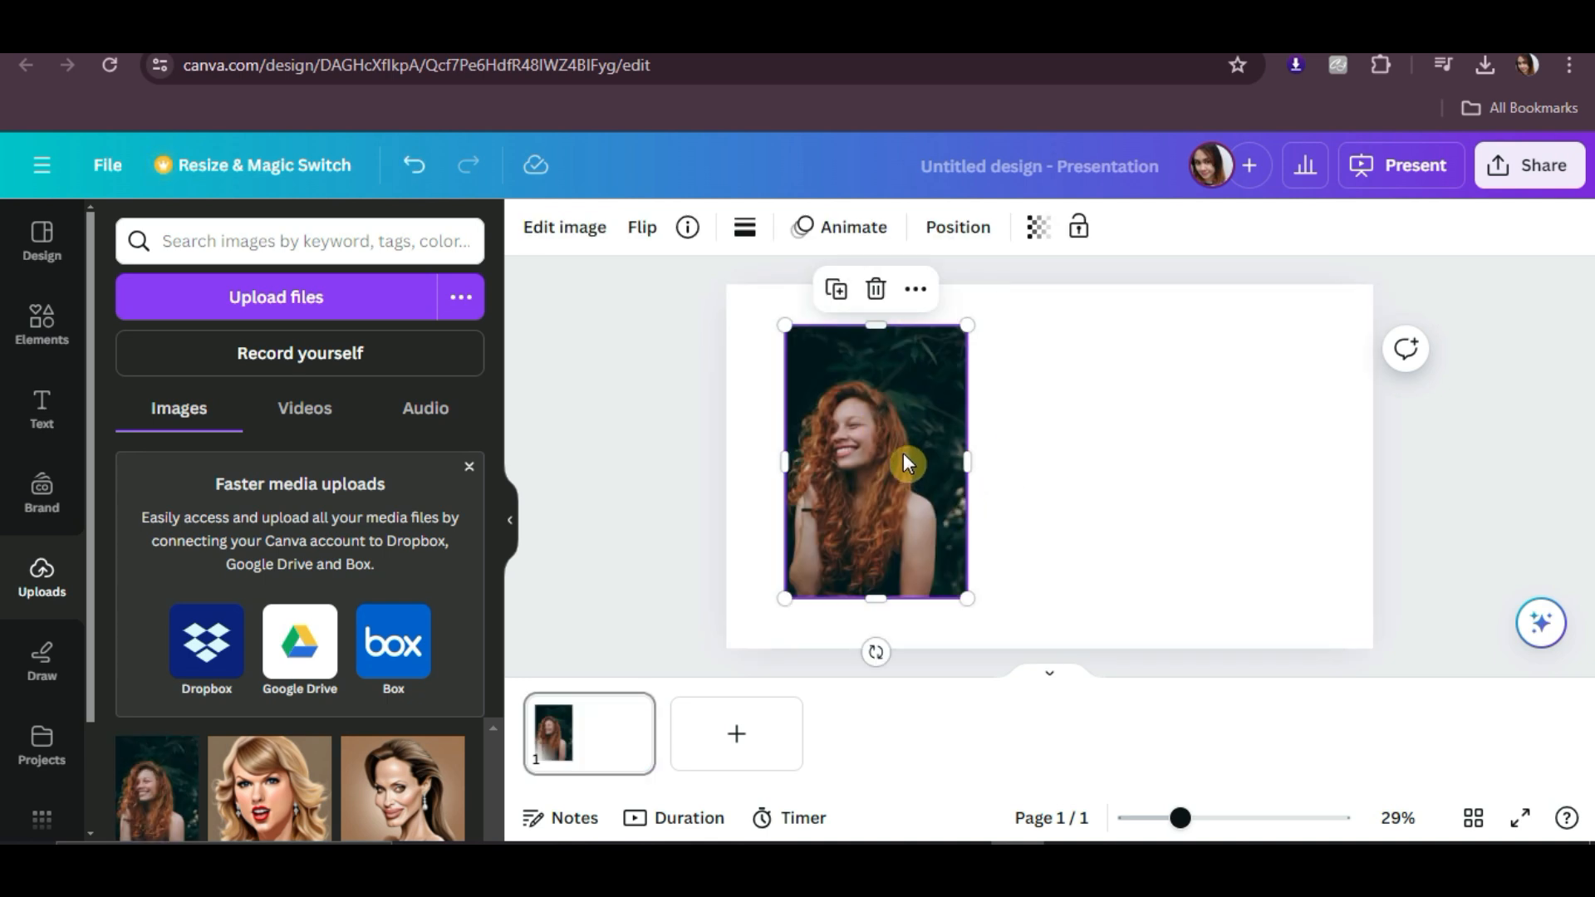
mouse_move(564, 227)
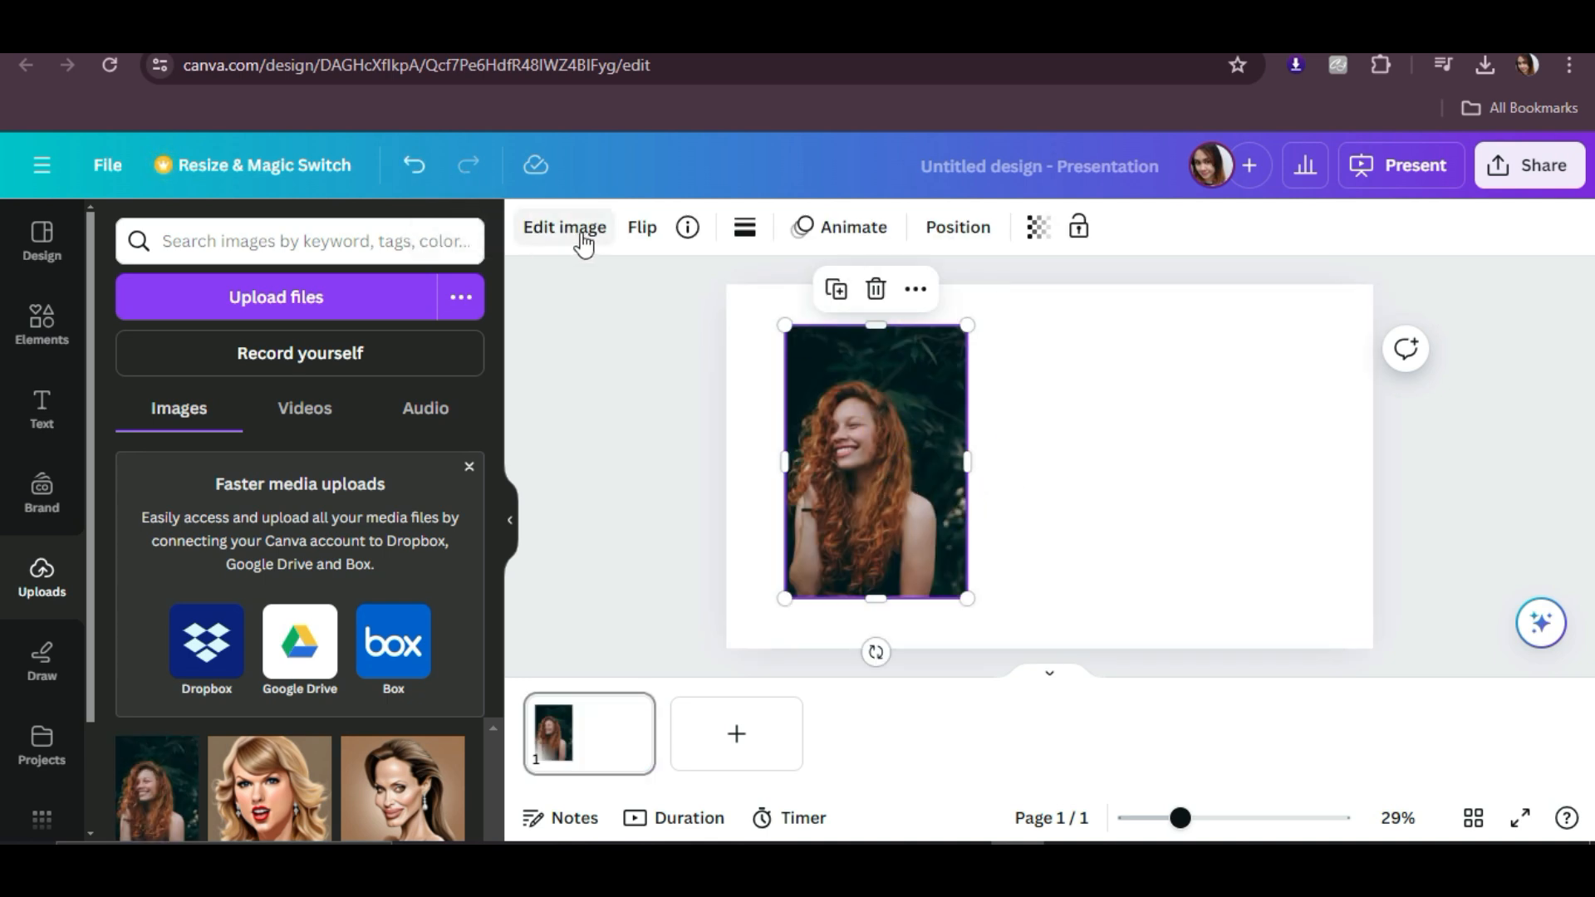
mouse_move(620, 361)
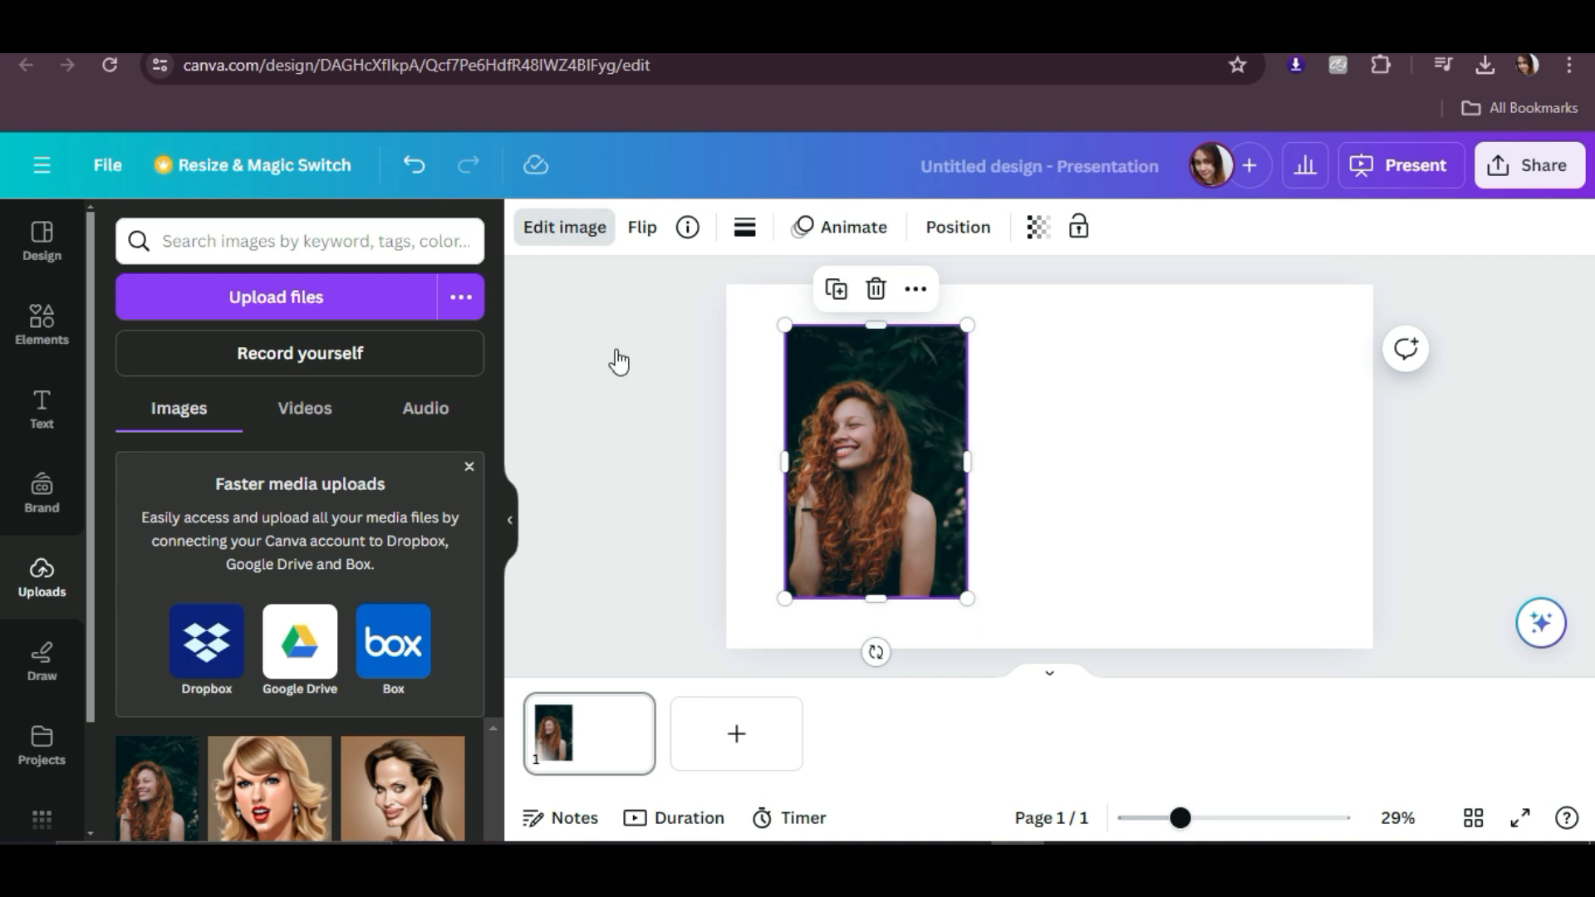
Apply BG Remover to the curly-haired portrait from the image effects.
left_click(563, 226)
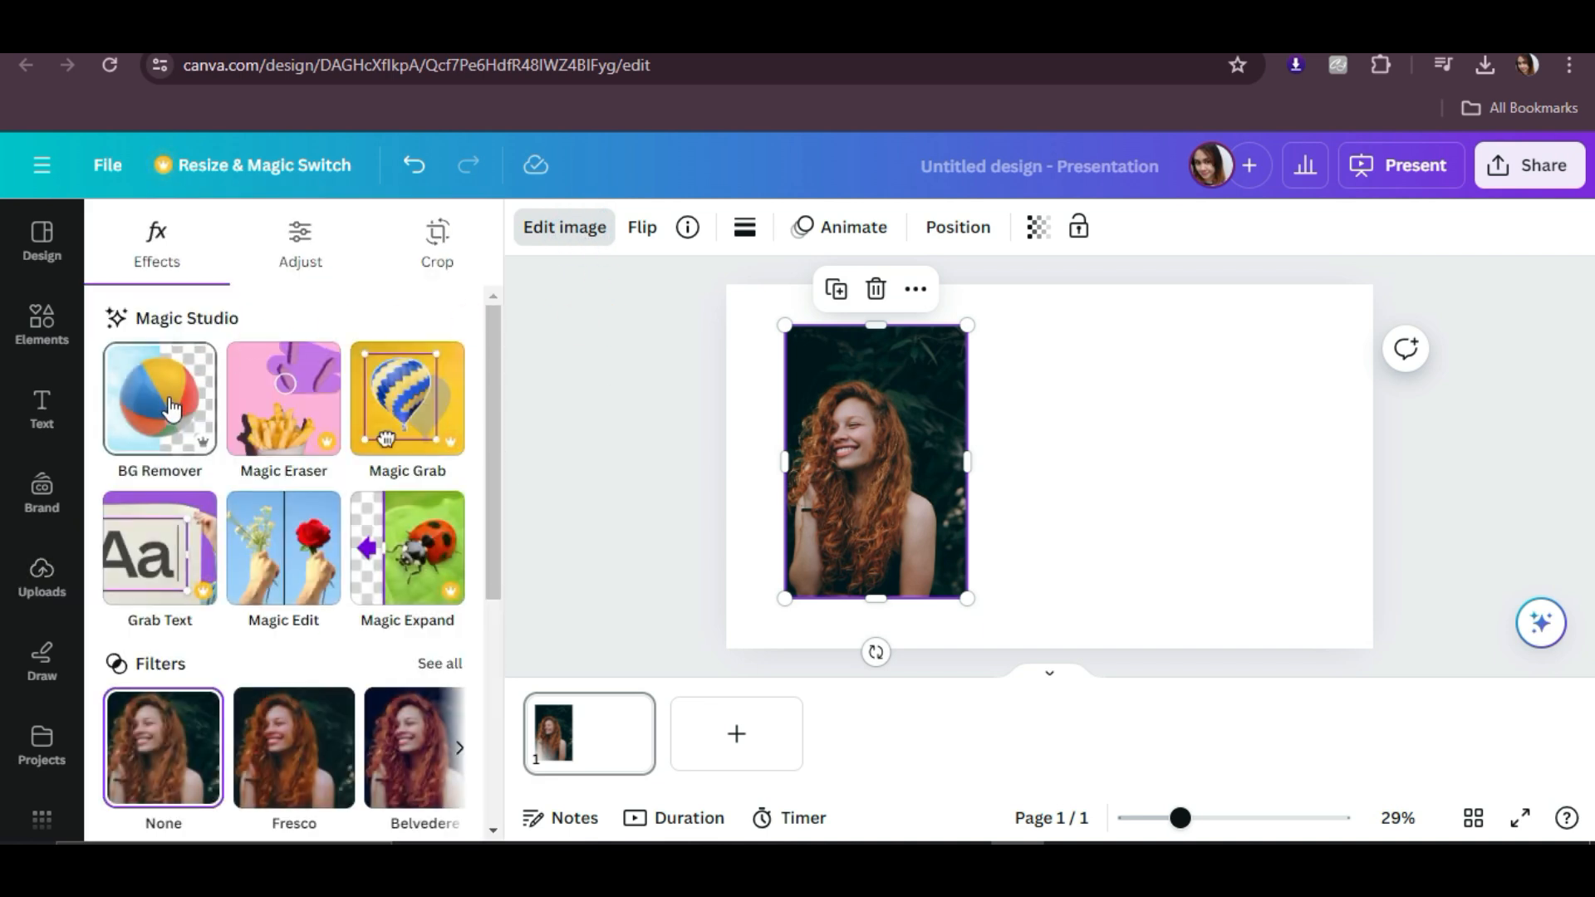
left_click(157, 397)
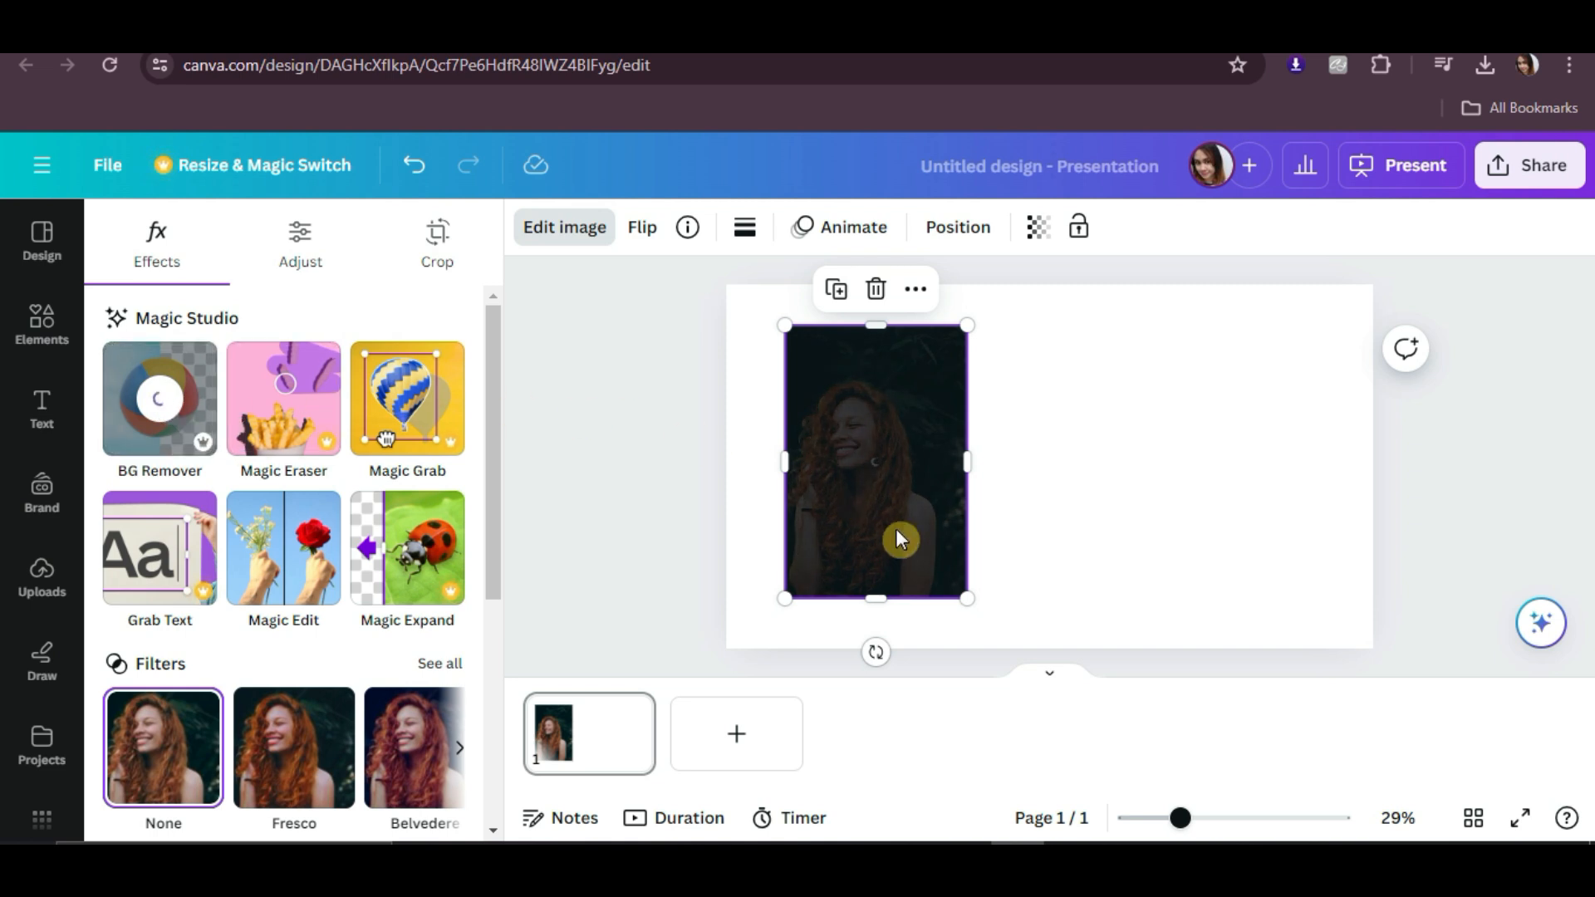
mouse_move(1018, 562)
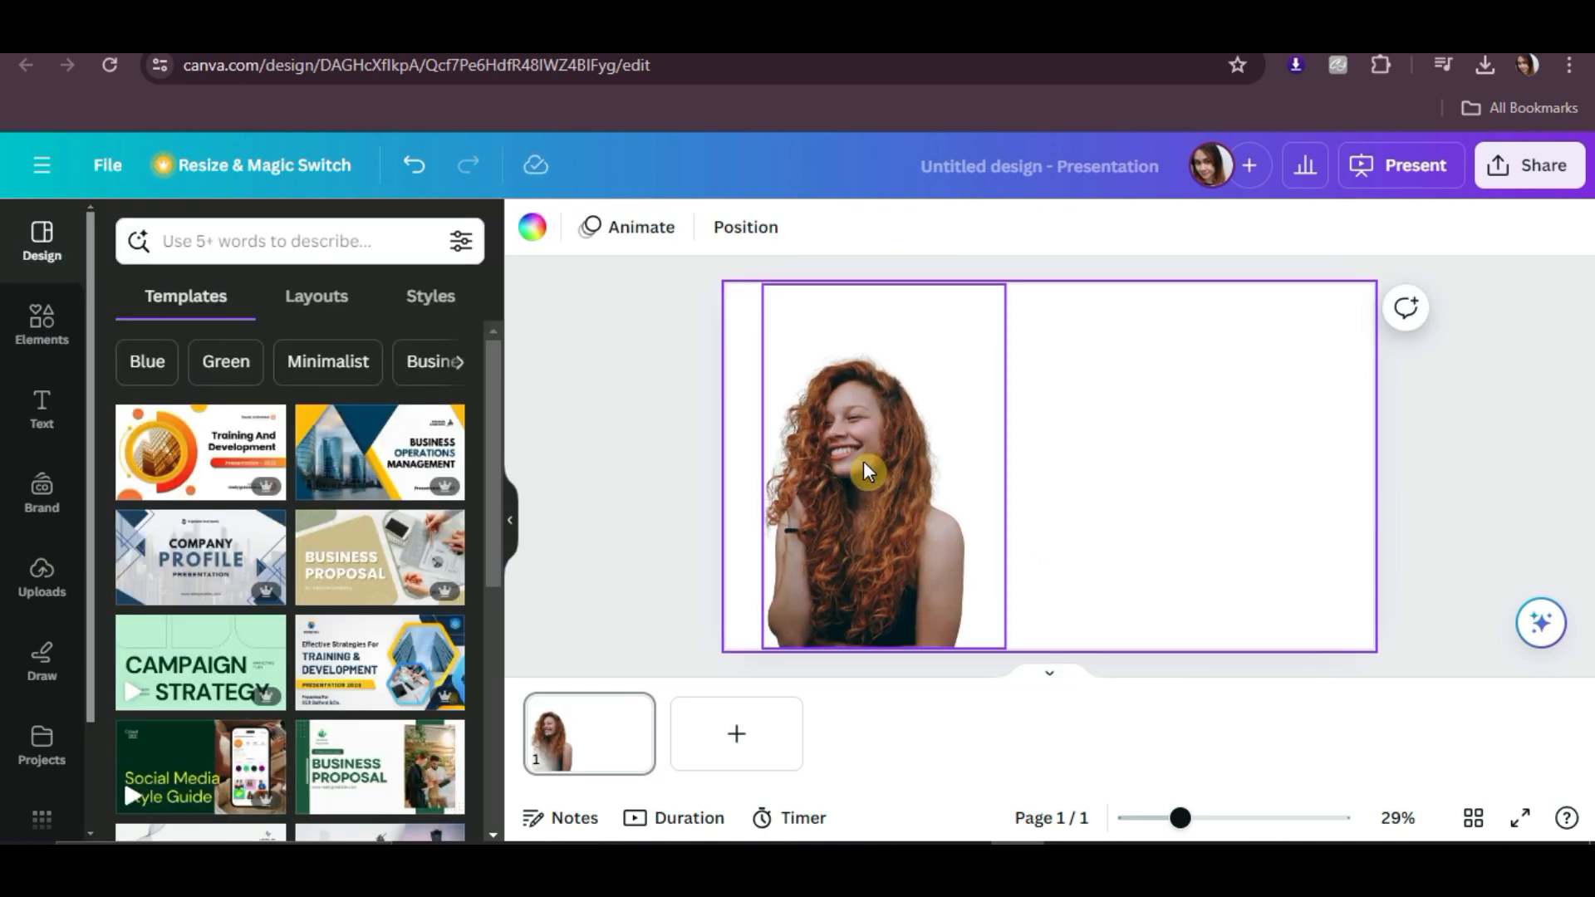
Duplicate the background-free portrait and place the copy on the slide's right side.
left_click(865, 472)
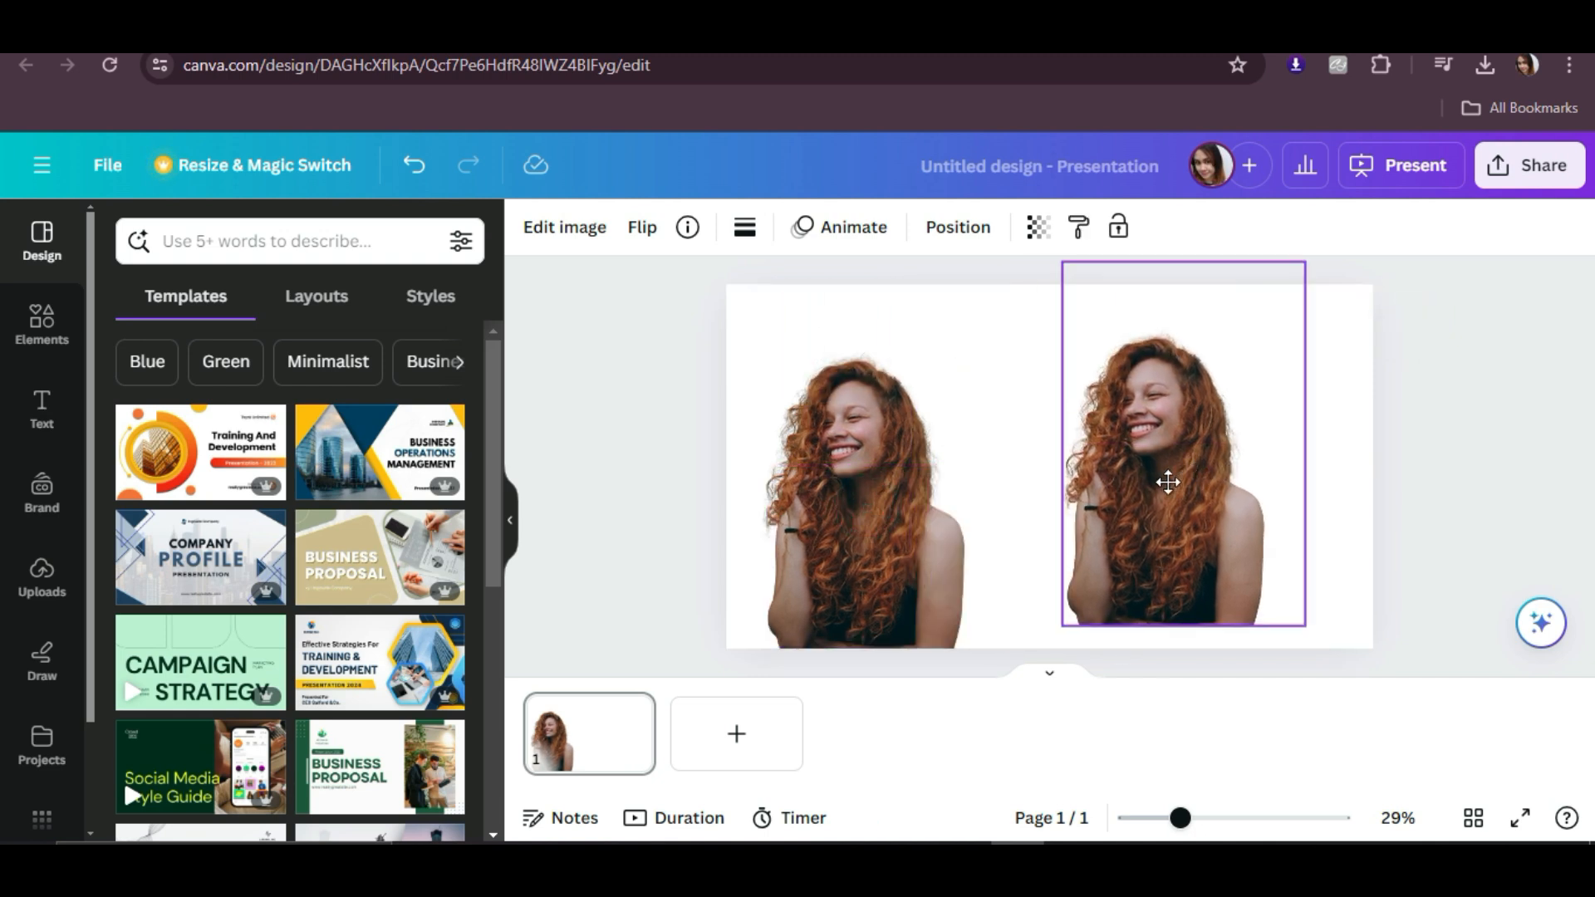
left_click(1180, 458)
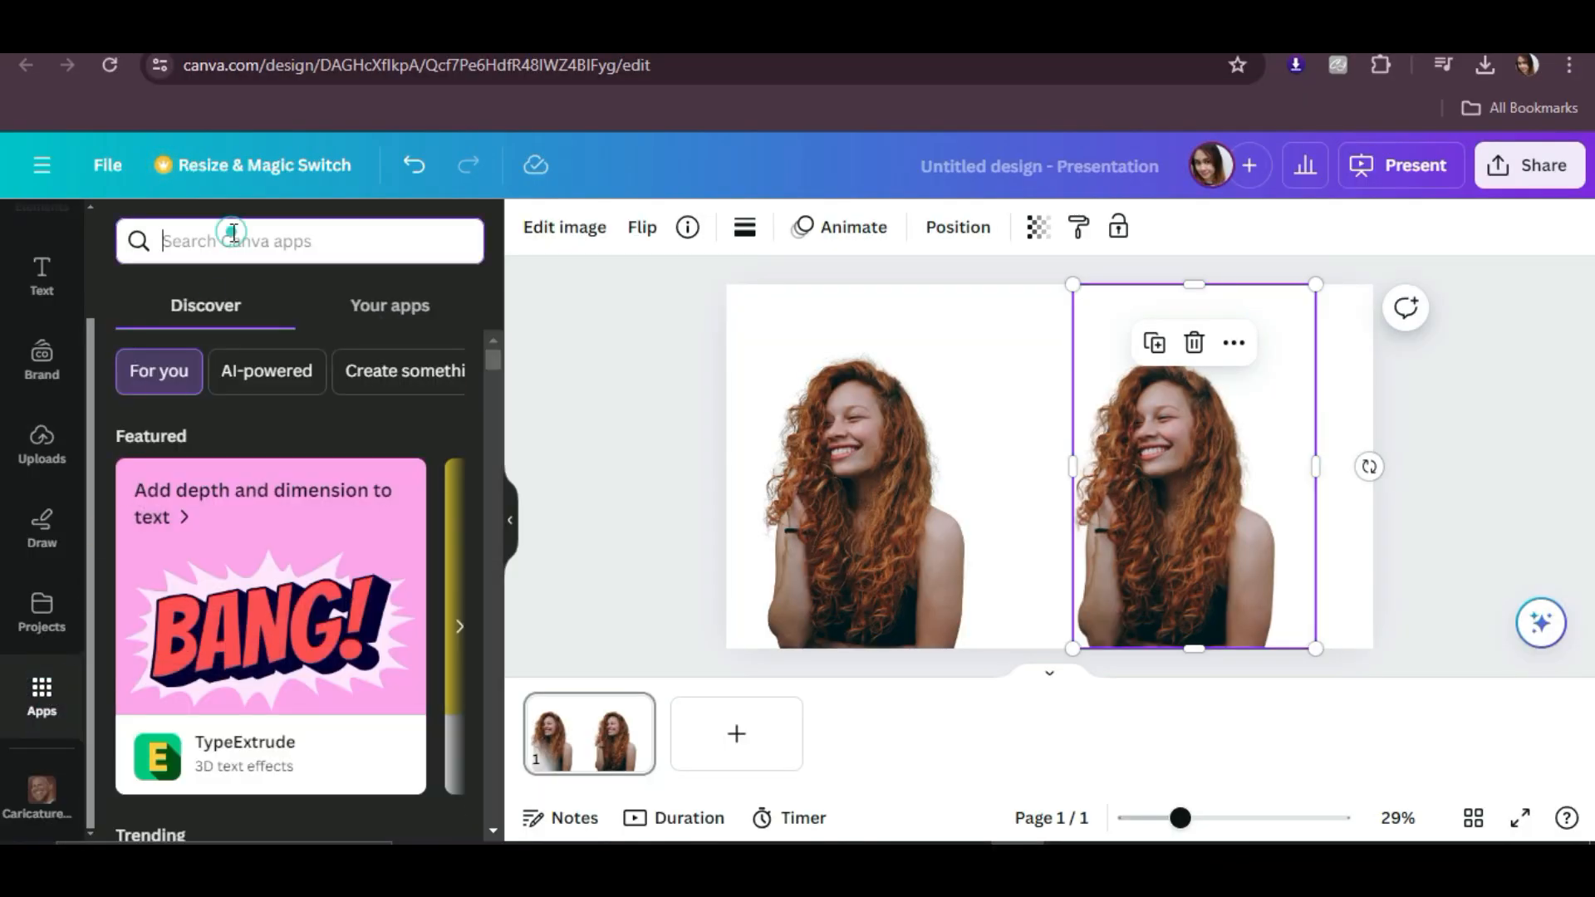
Find the Animeify app by searching 'anime', view its details, and launch it.
type("anime")
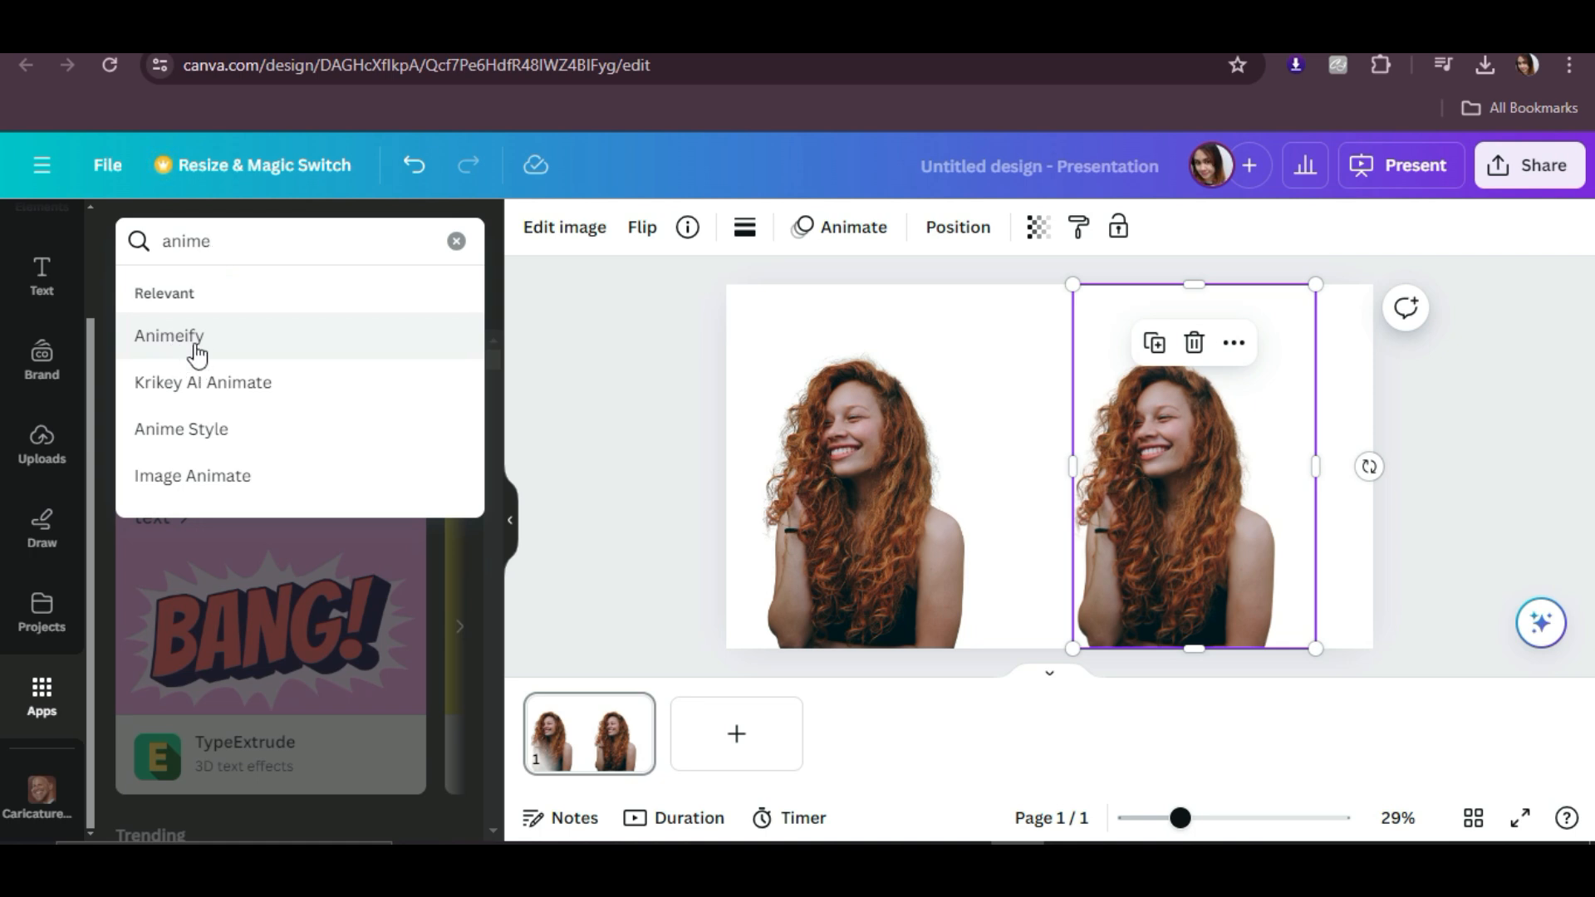
left_click(169, 336)
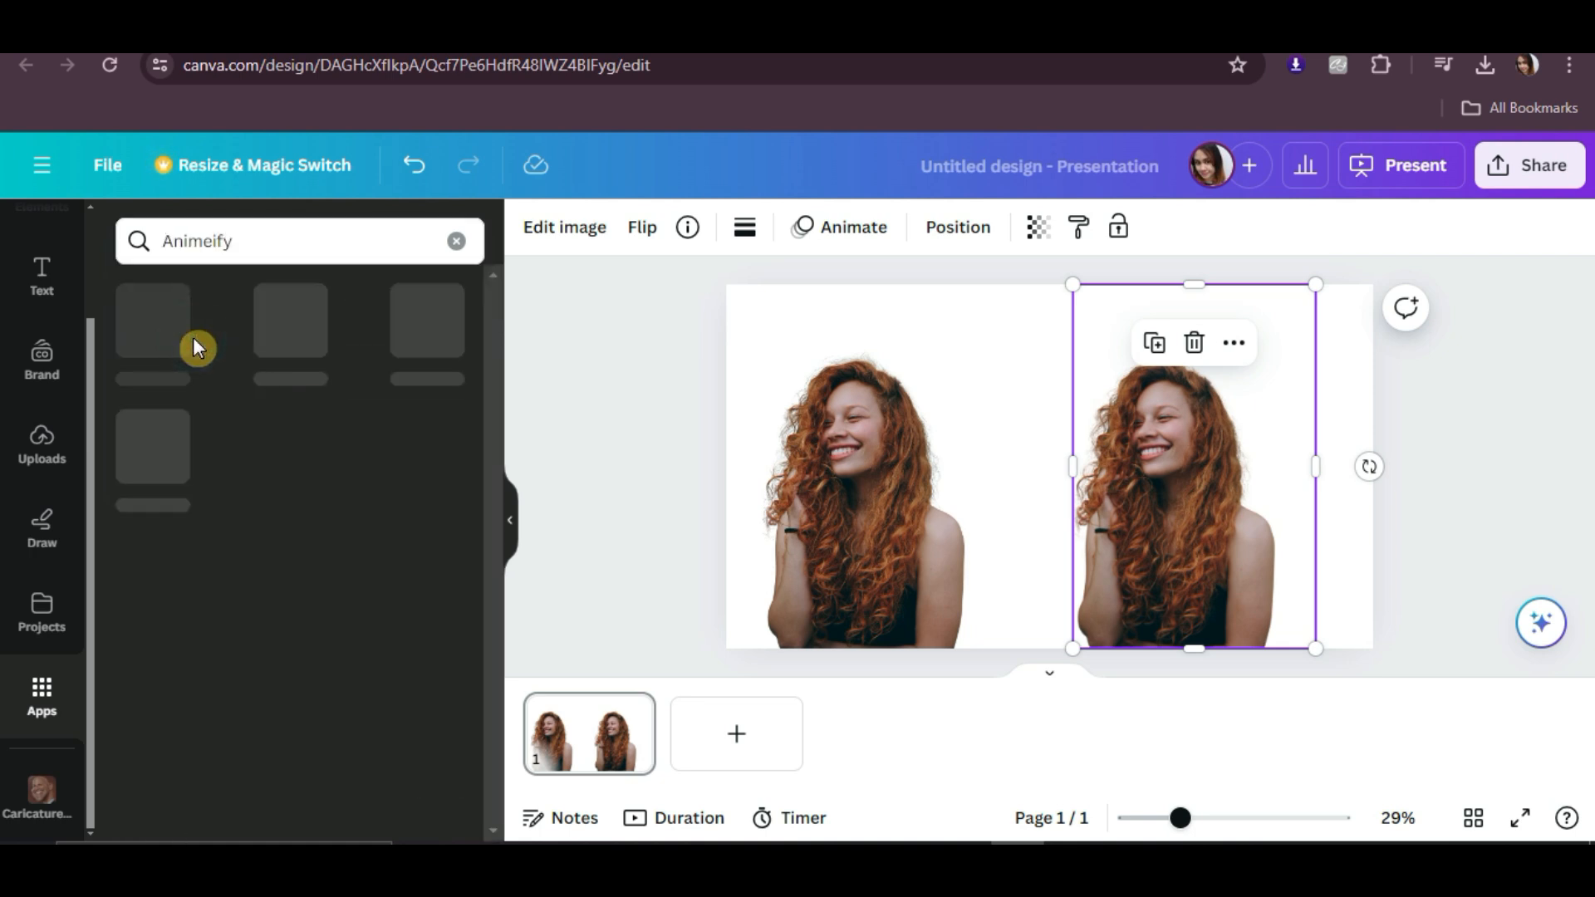
mouse_move(153, 321)
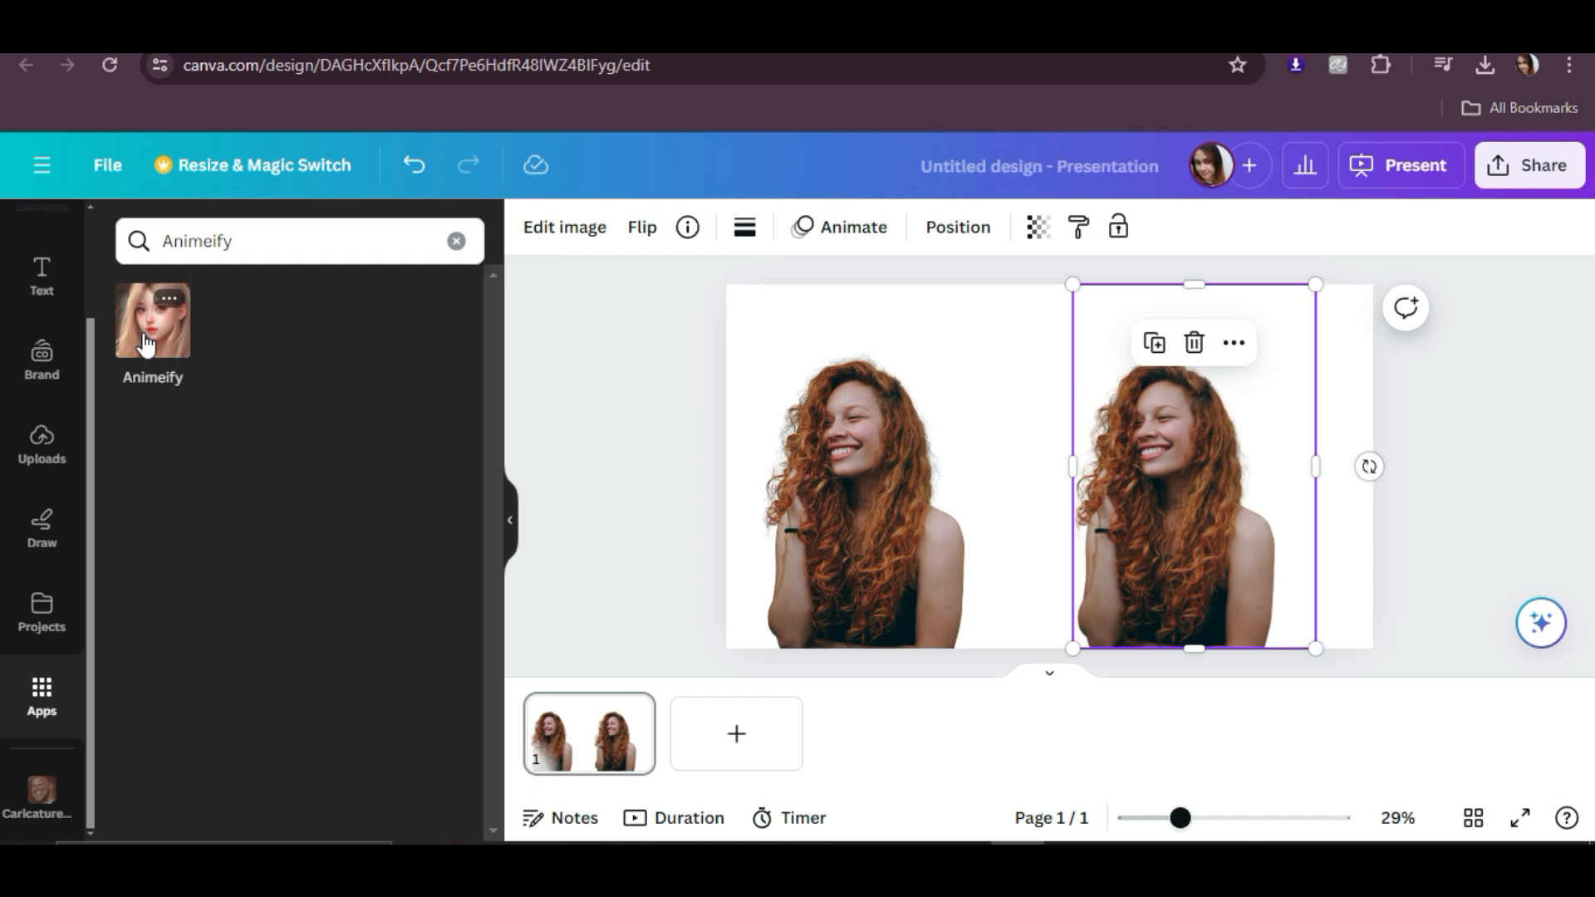
left_click(151, 321)
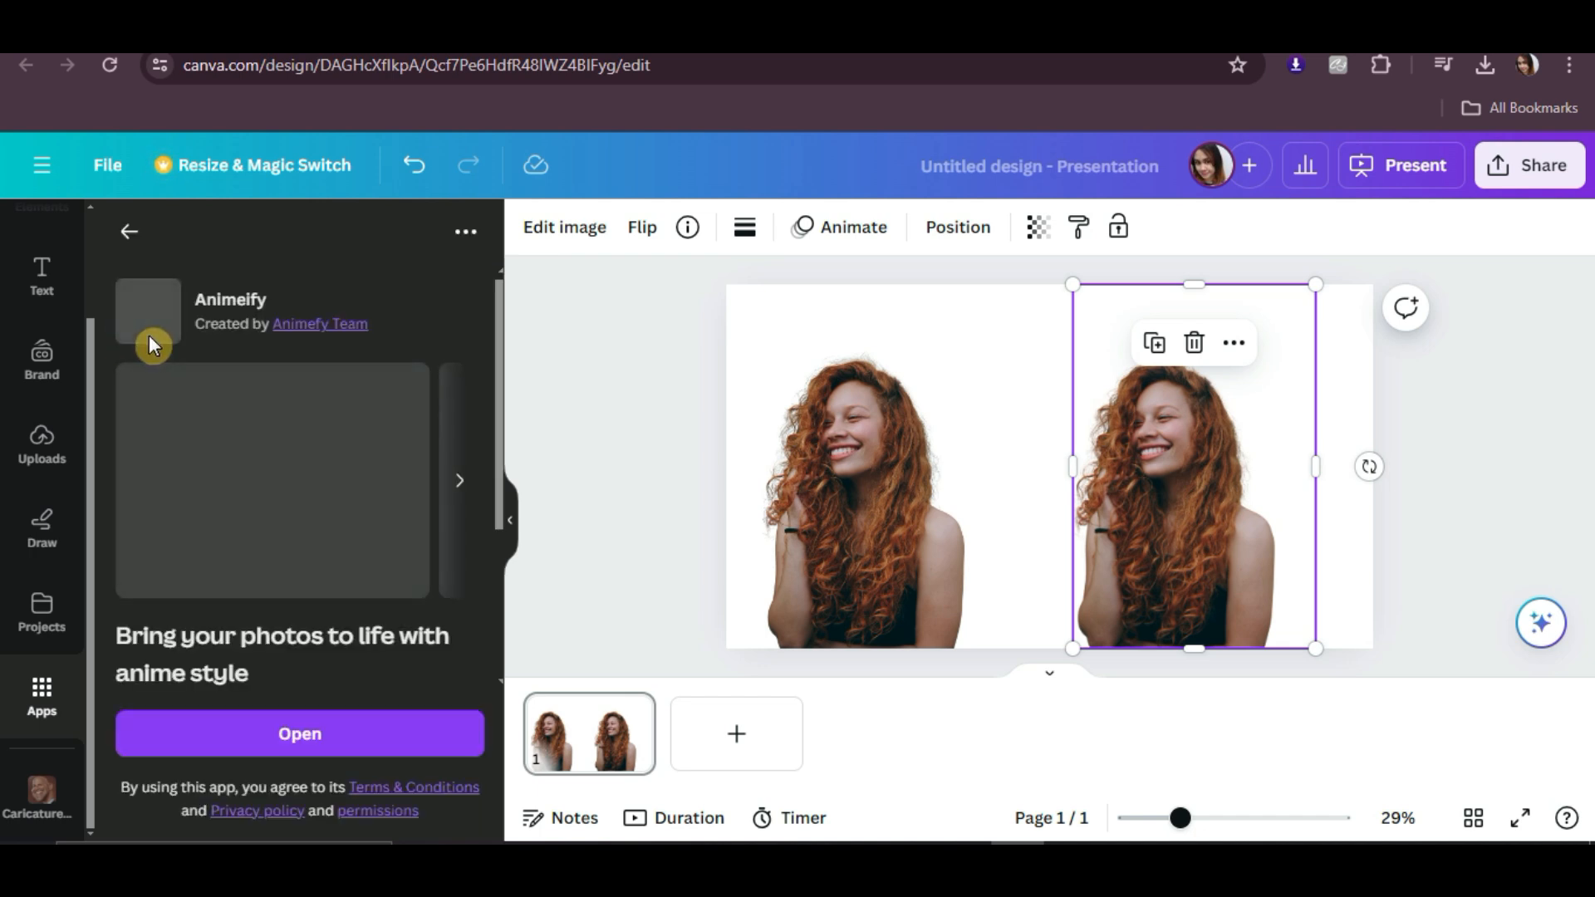
scroll("down", 3)
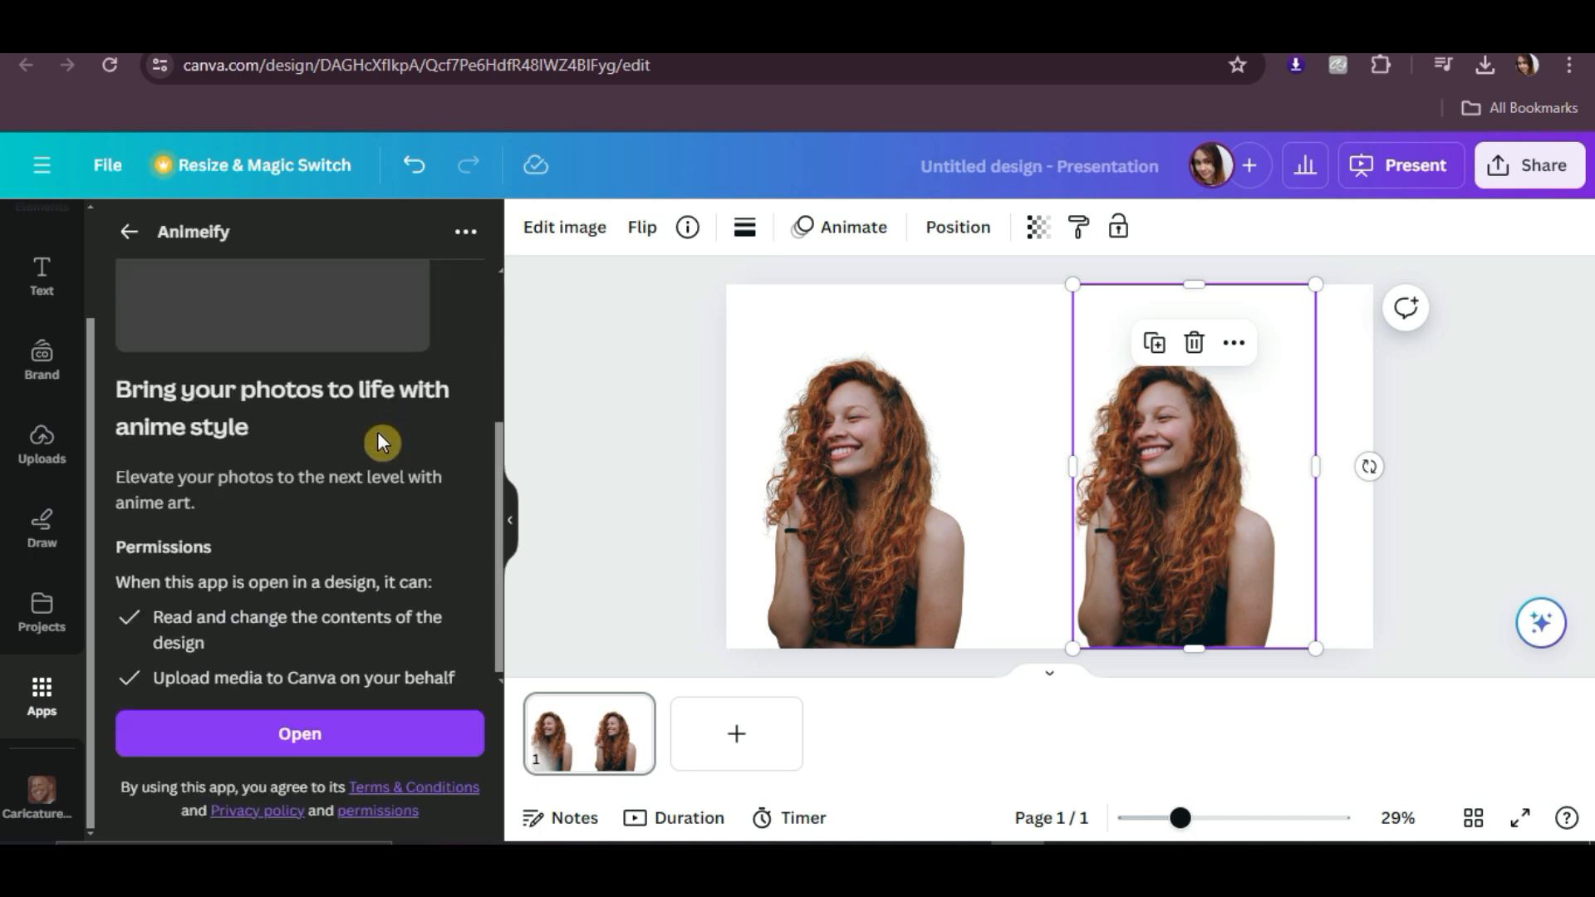
left_click(299, 733)
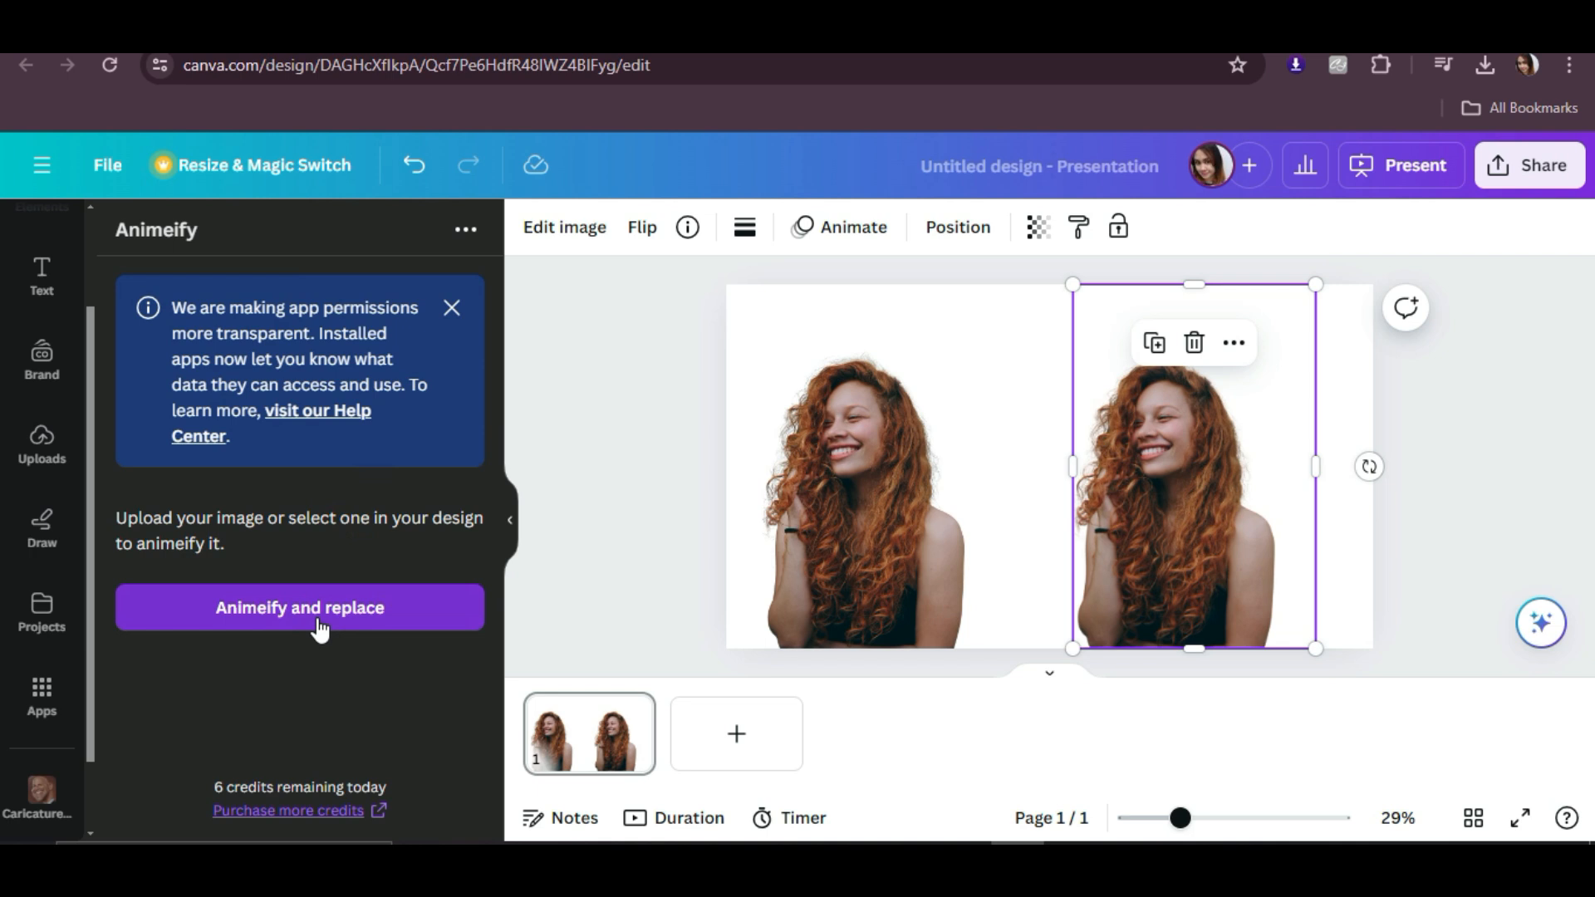
Run 'Animeify and replace' on the selected right-side portrait copy.
left_click(299, 607)
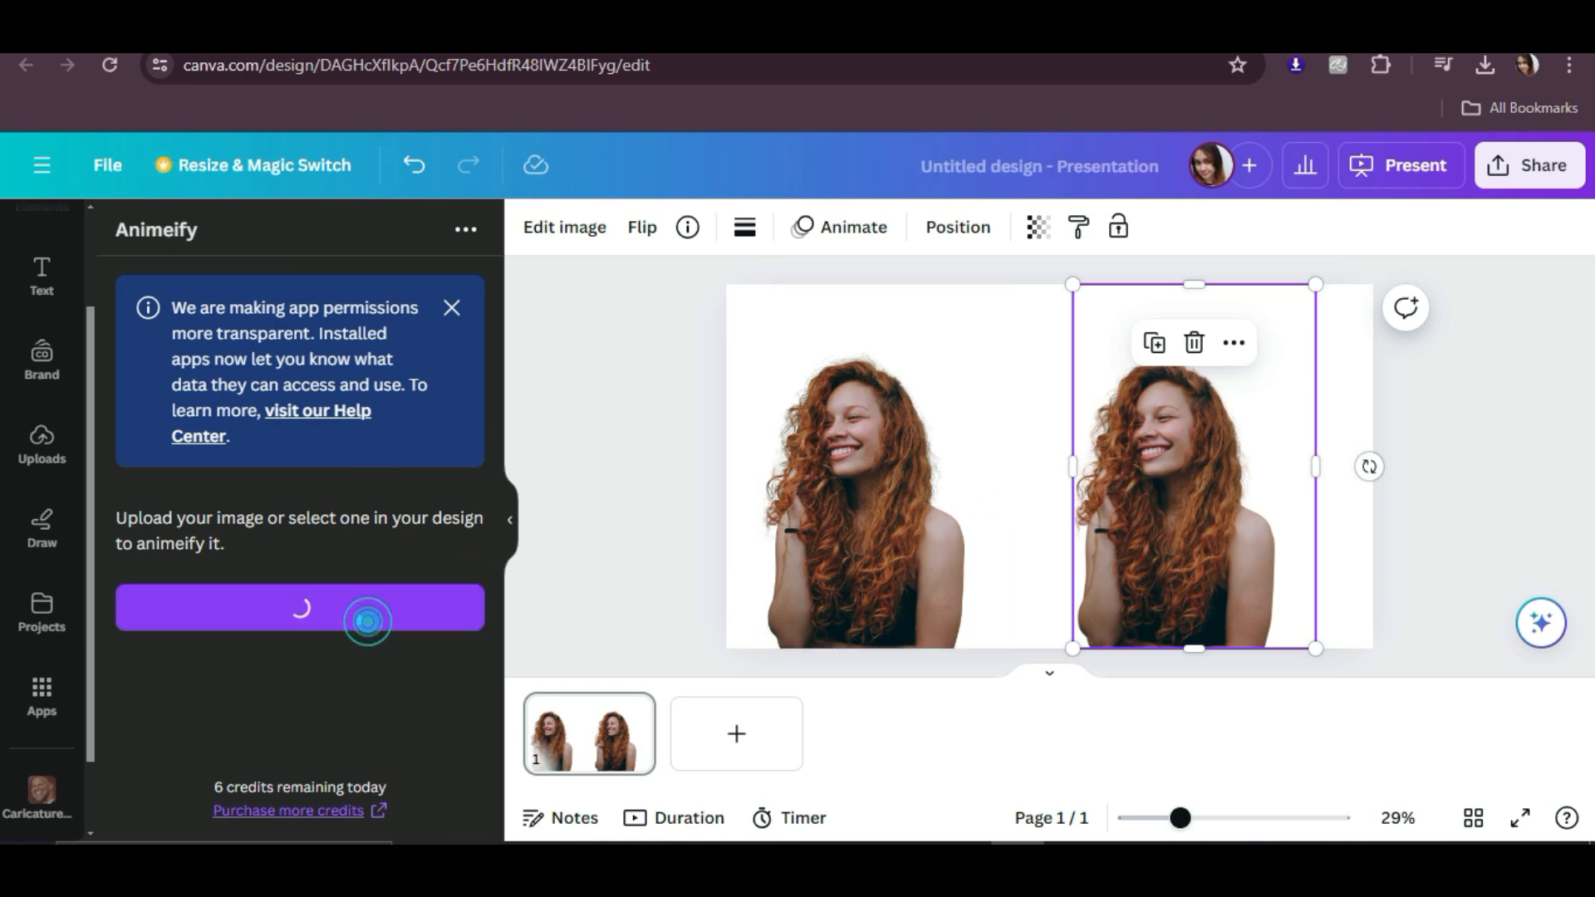
left_click(299, 608)
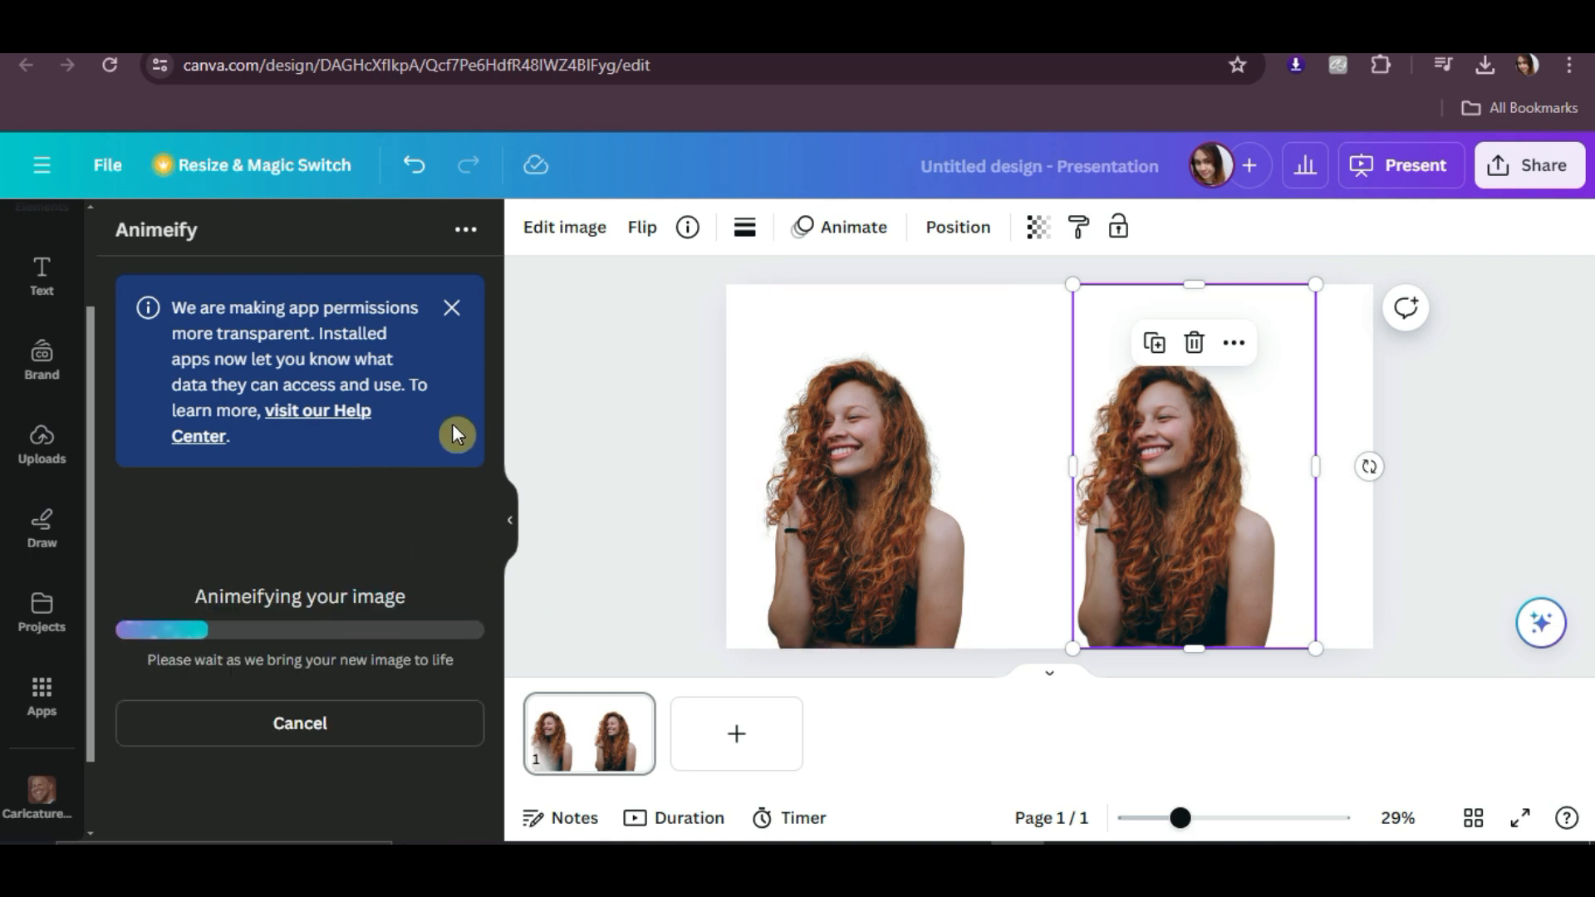
mouse_move(1335, 539)
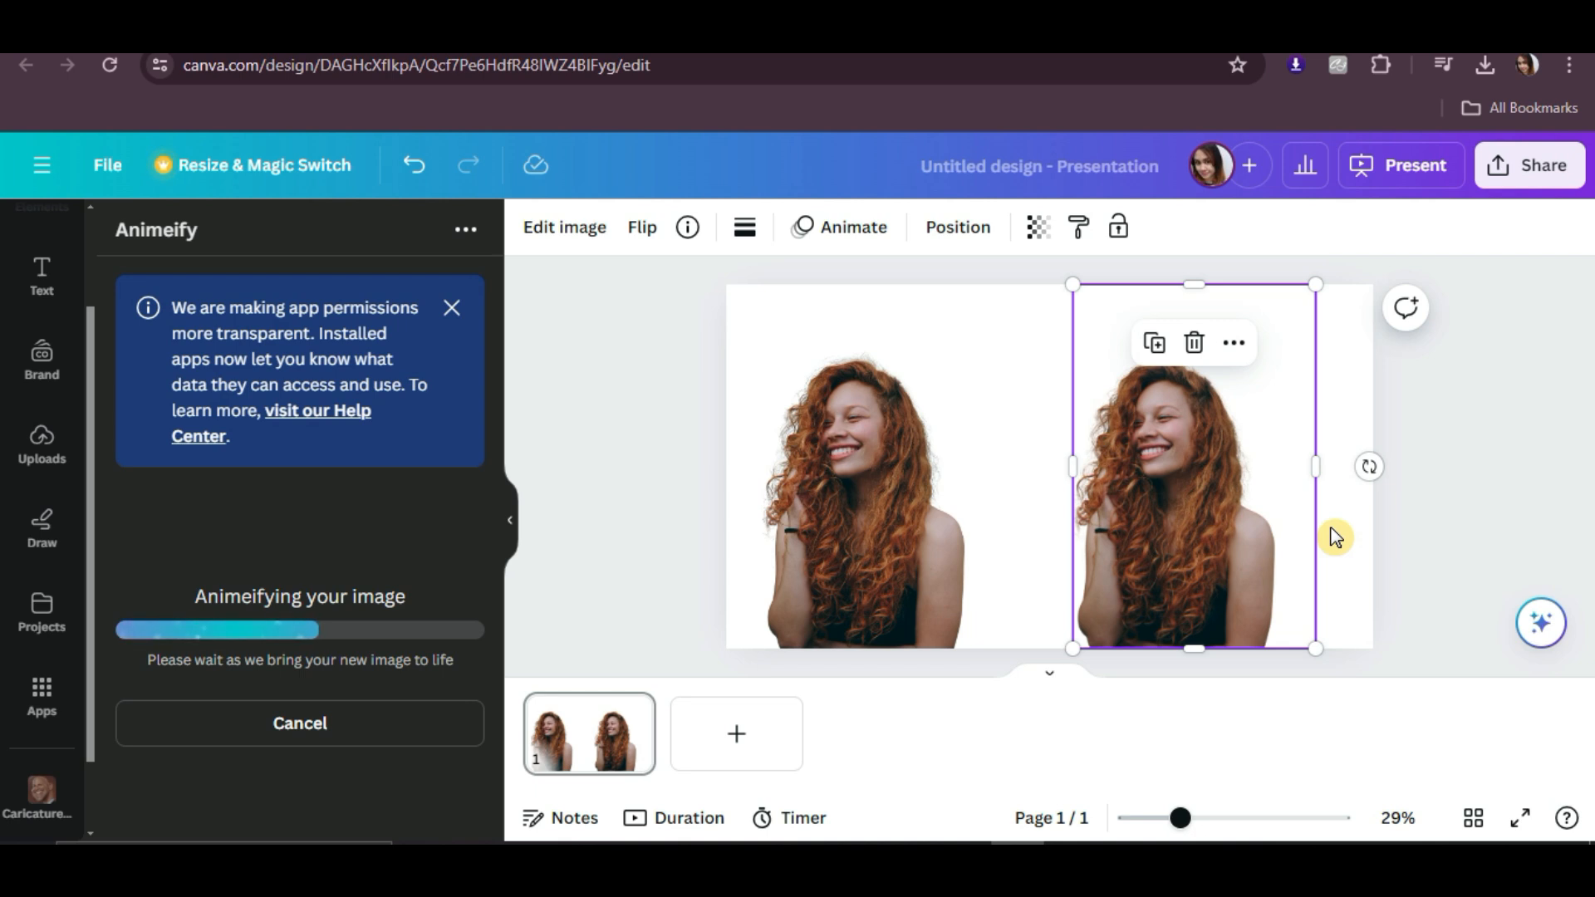